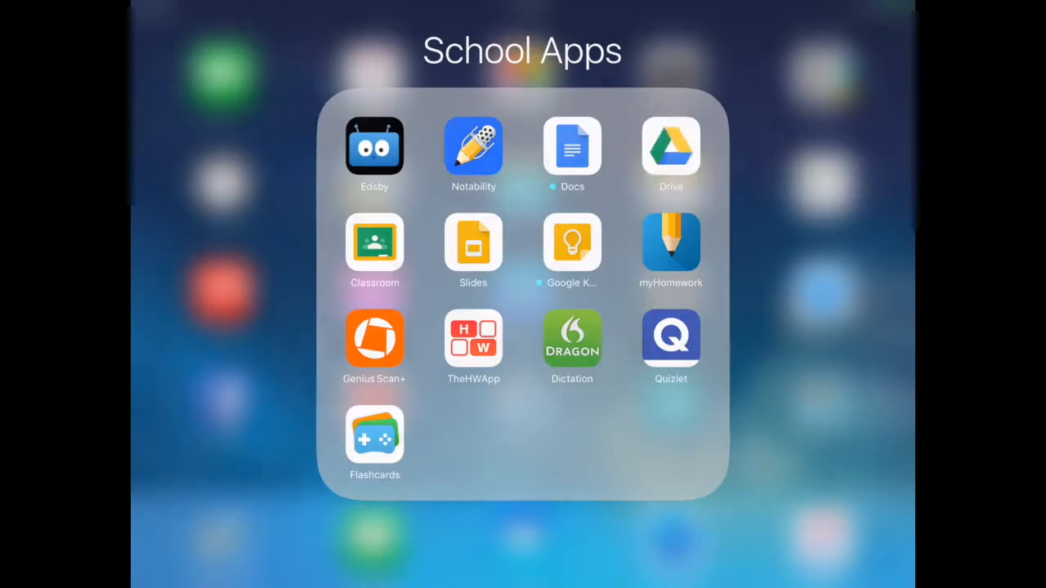
# Launch Google Drive from the School Apps folder on the Home Screen.
pyautogui.click(670, 147)
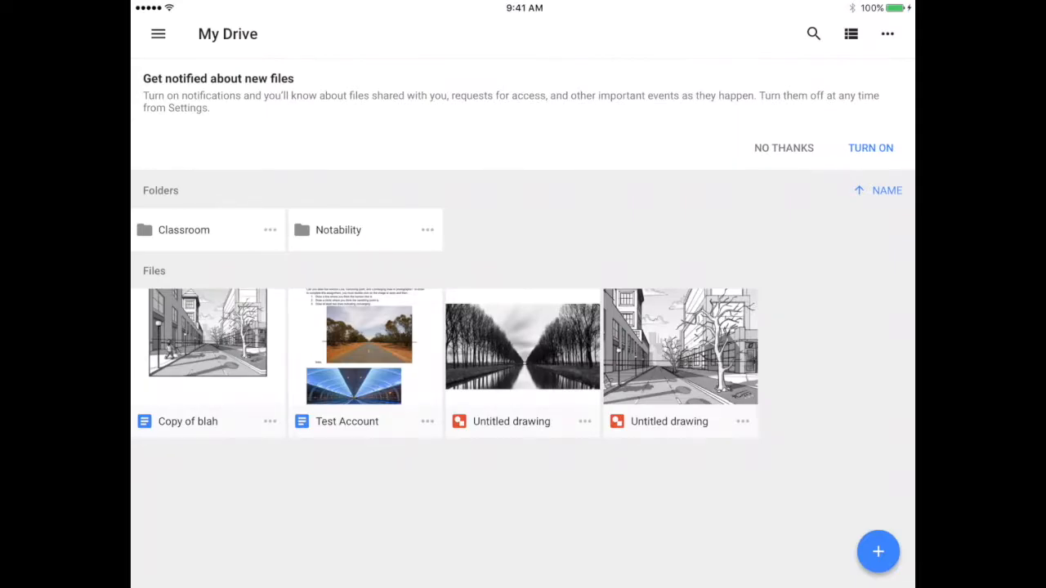
# Create two new folders in My Drive named Literacy and Old School Work.
pyautogui.click(878, 552)
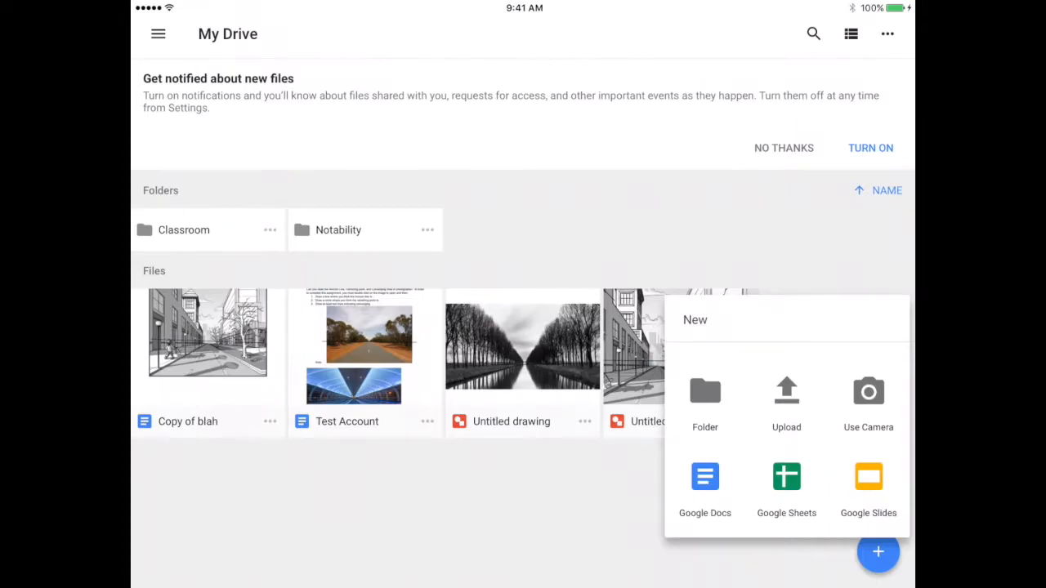
pyautogui.click(704, 400)
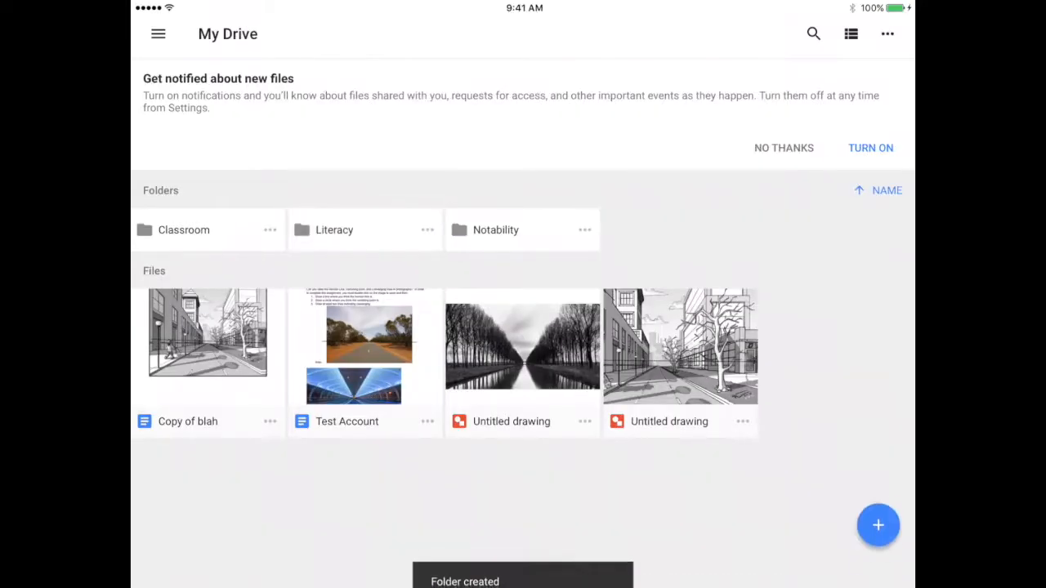
pyautogui.click(877, 524)
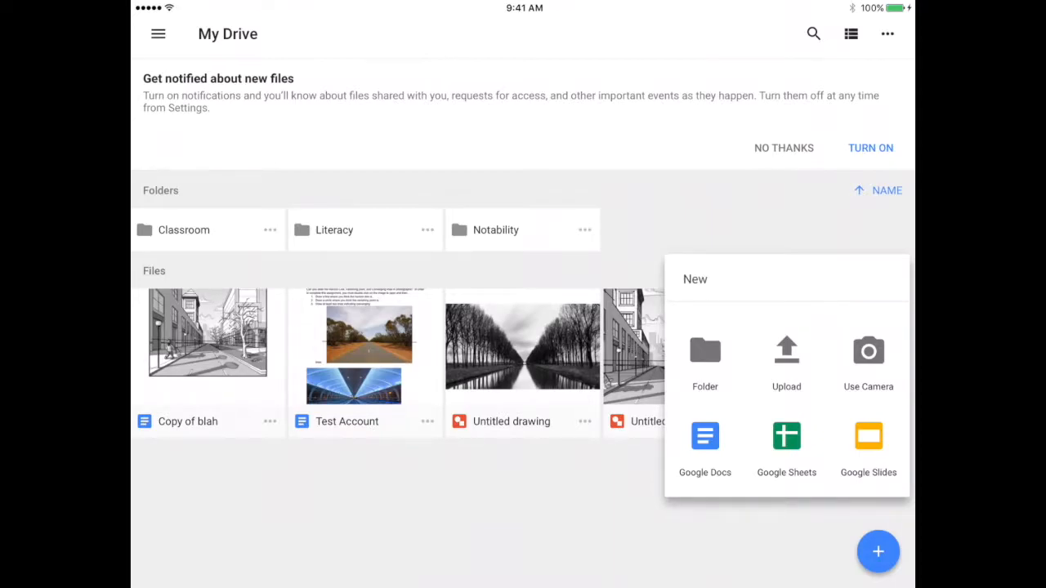
pyautogui.click(704, 359)
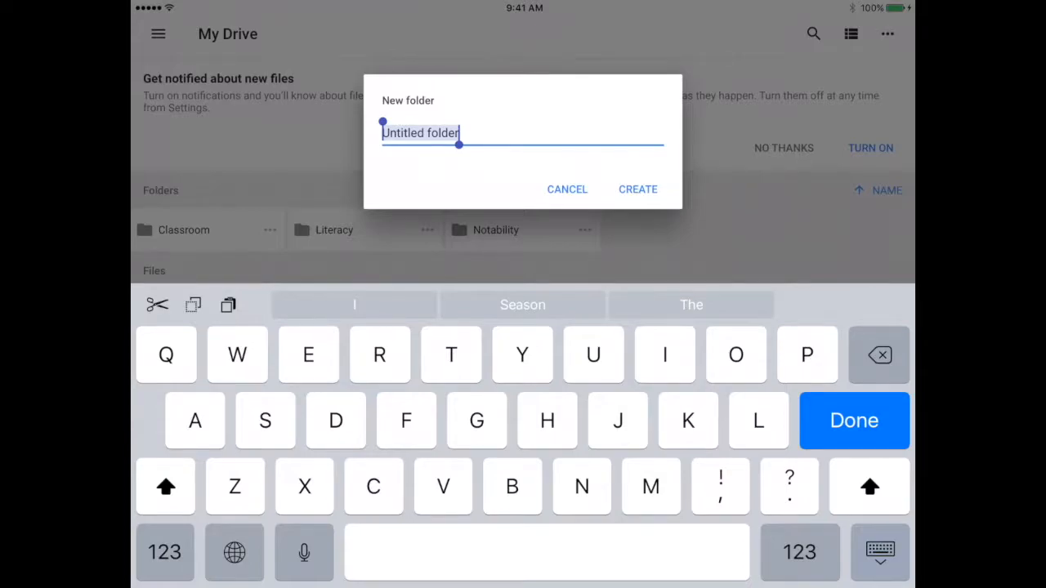
pyautogui.click(735, 354)
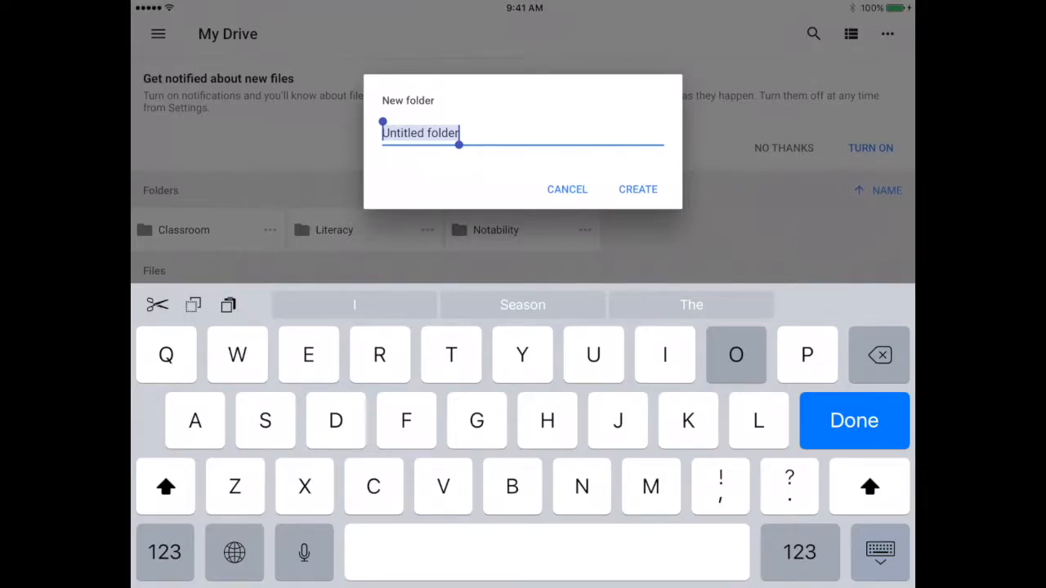
pyautogui.write('Old School')
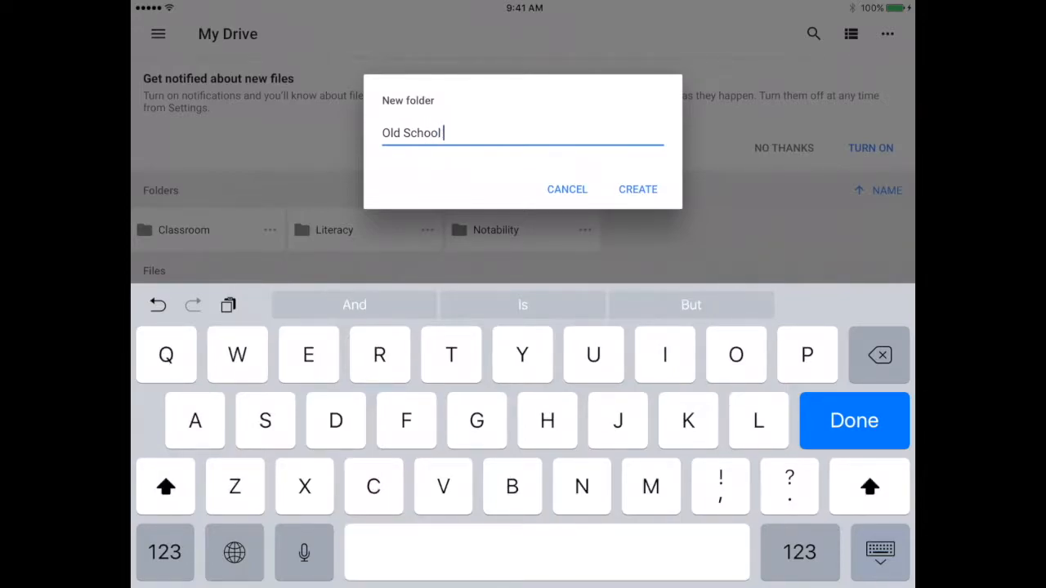
pyautogui.write('Work')
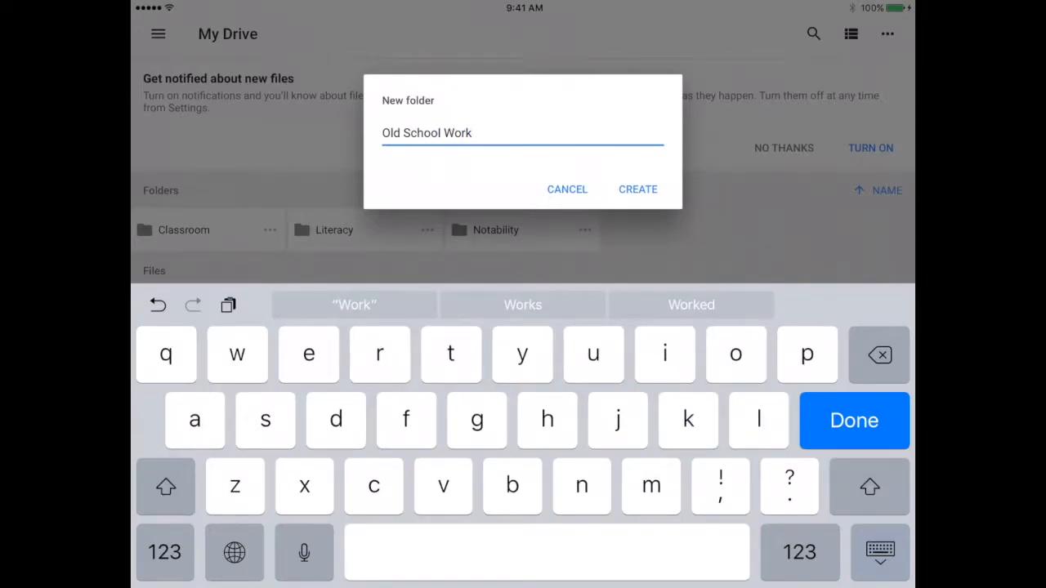
pyautogui.click(638, 189)
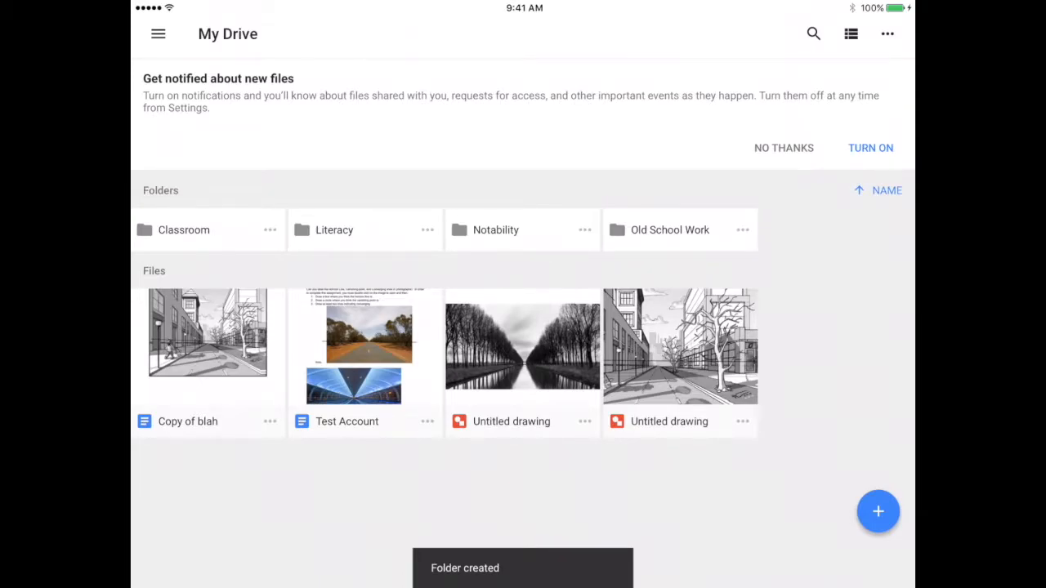
# Rename the street drawing to Perspective Image.
pyautogui.click(742, 421)
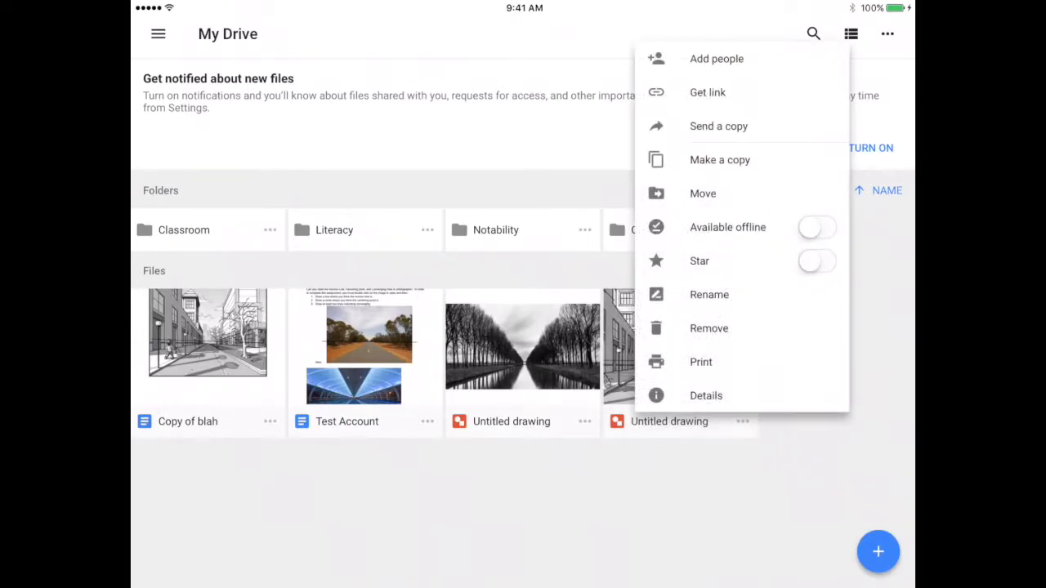
pyautogui.click(709, 295)
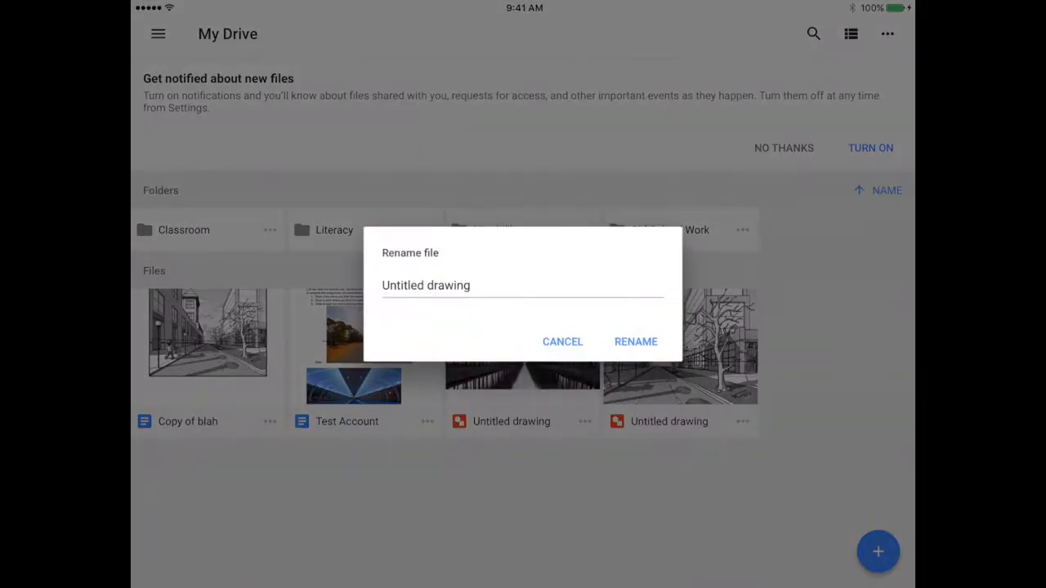
pyautogui.click(523, 285)
pyautogui.write('Perspective Image')
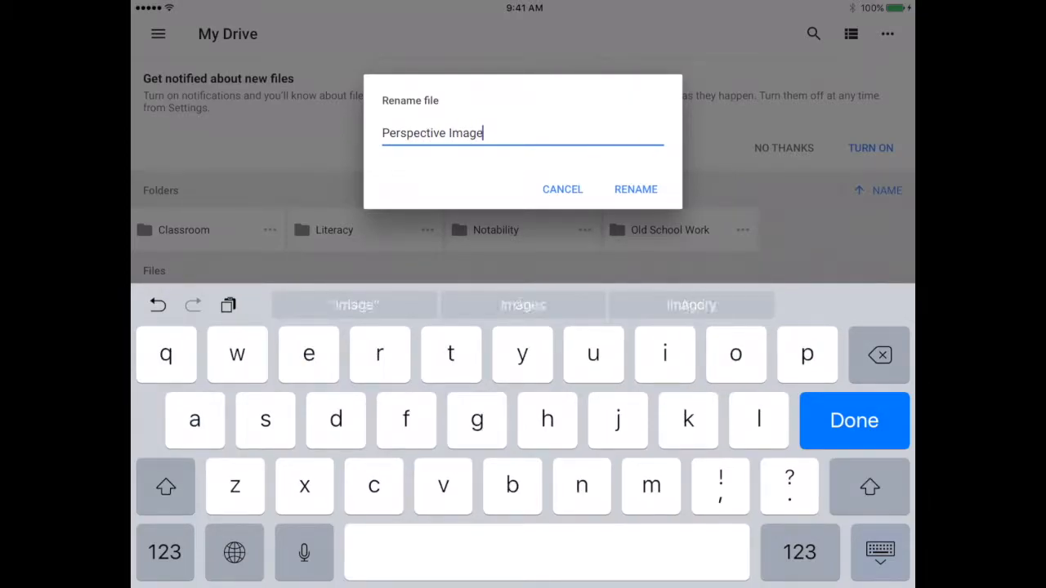
pyautogui.click(636, 189)
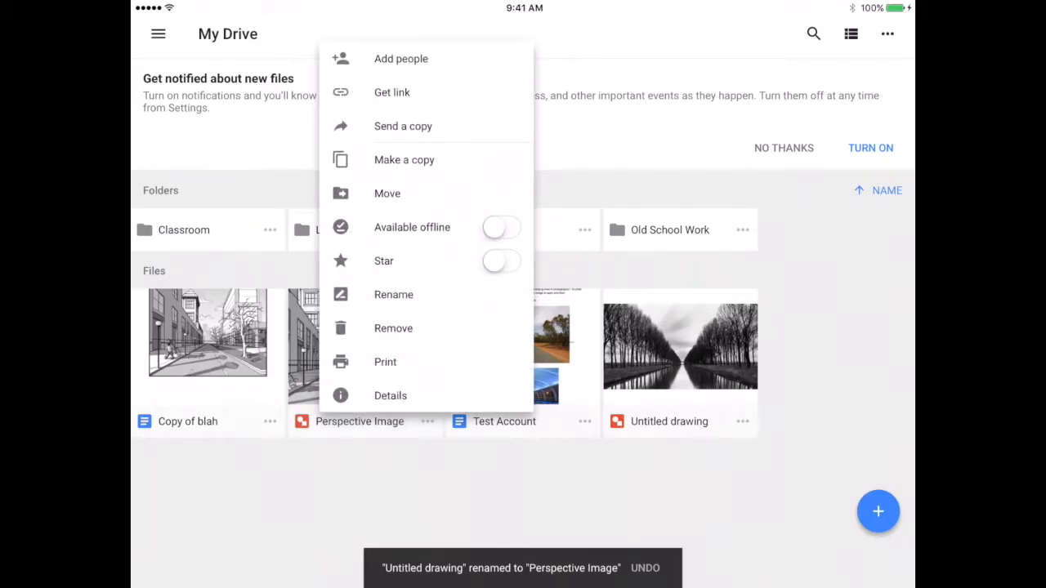
# Move Perspective Image into My Drive > Old School Work.
pyautogui.click(386, 194)
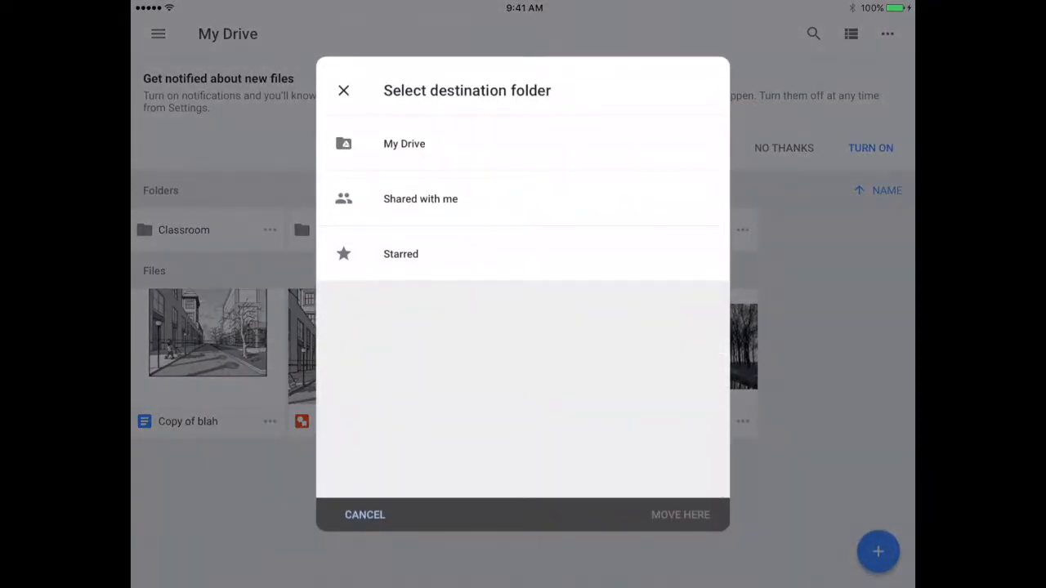
pyautogui.click(404, 143)
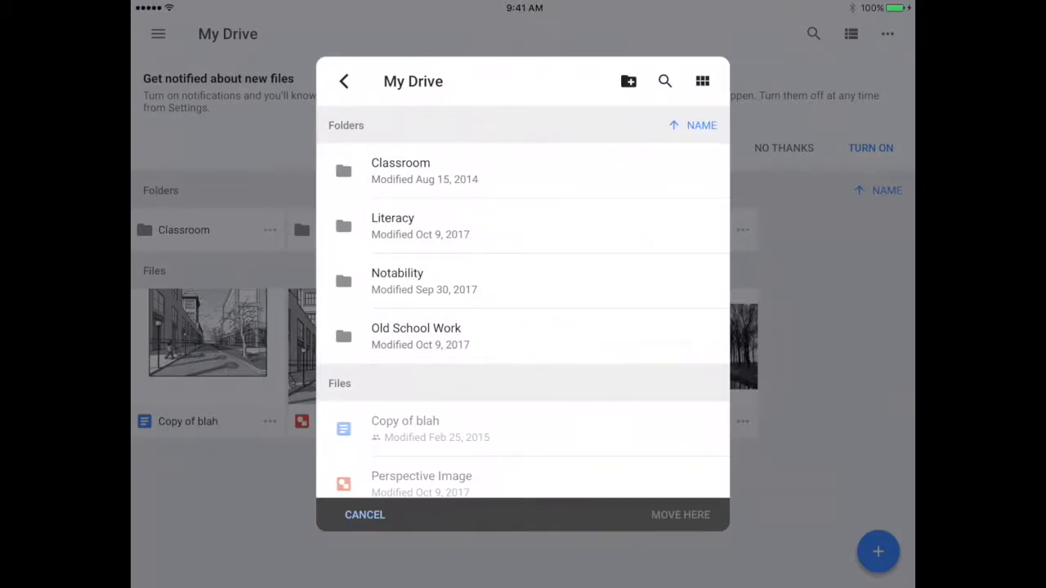
pyautogui.click(416, 336)
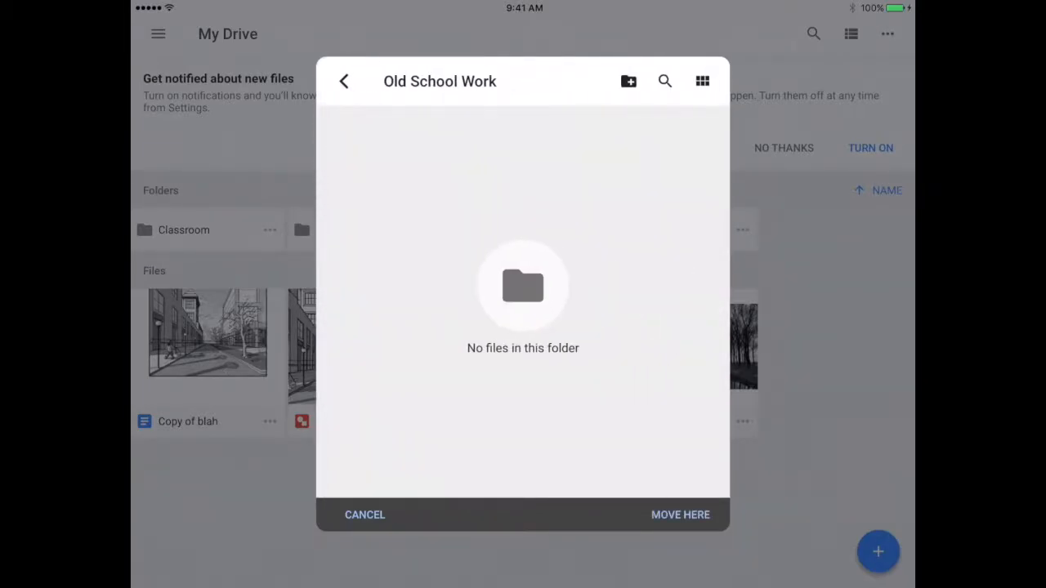
pyautogui.click(680, 515)
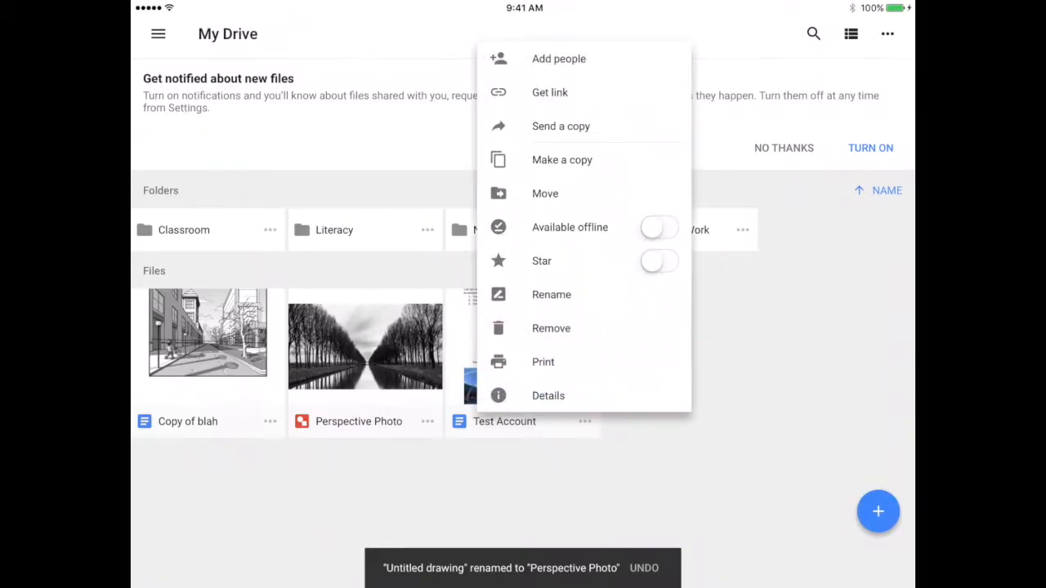
# Move Perspective Photo, trash Copy of blah, and name a new folder Social.
pyautogui.click(551, 294)
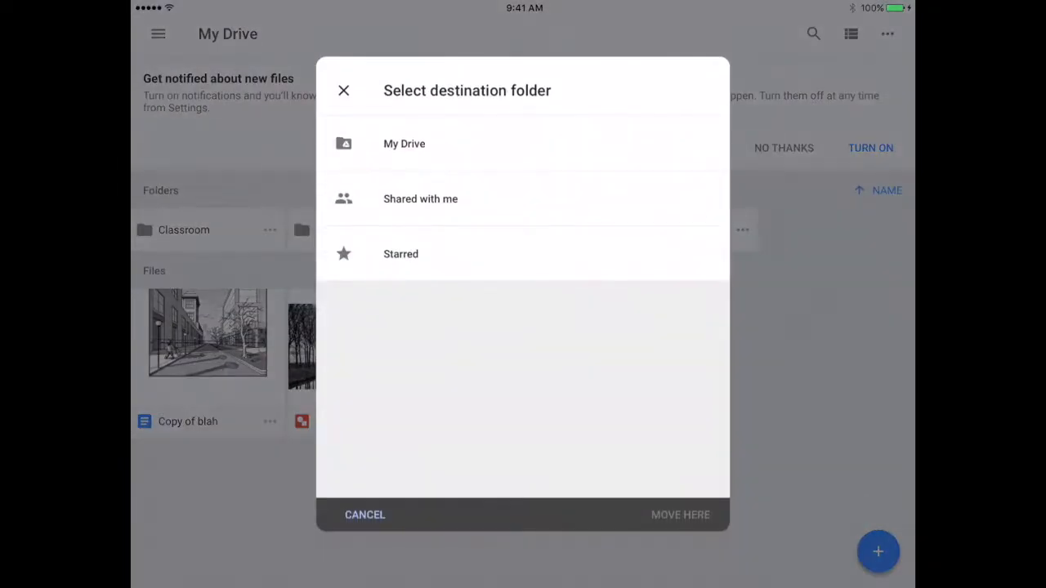
pyautogui.click(403, 143)
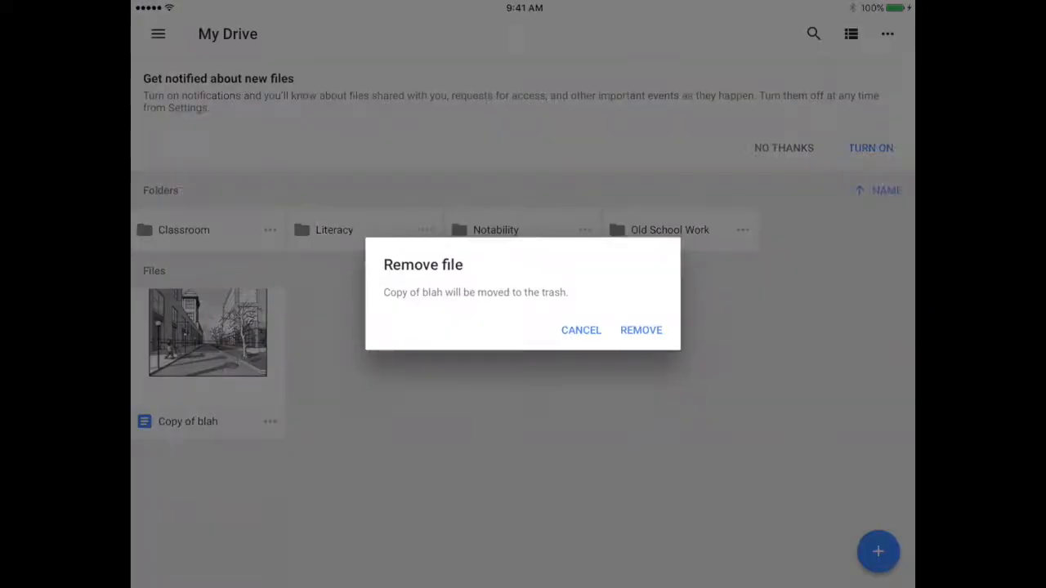
pyautogui.click(641, 330)
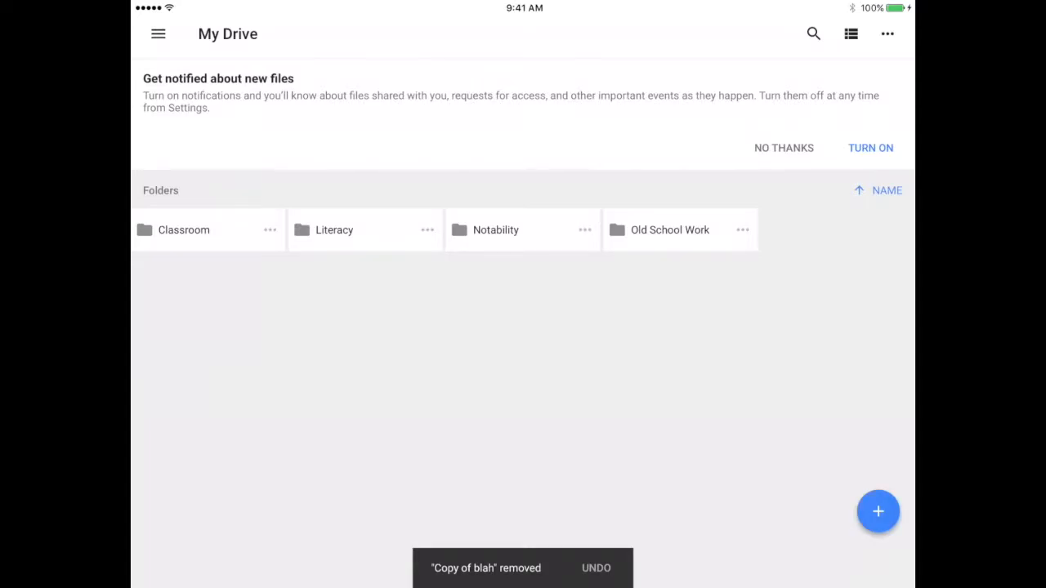
pyautogui.write('Social')
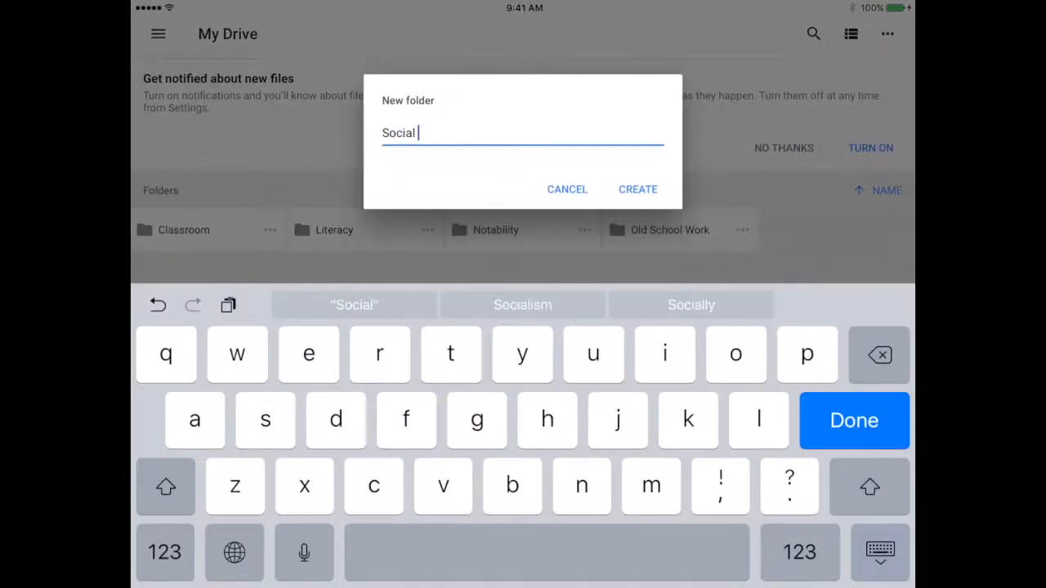
# Create the Social Studies, Art and Ivrit folders in My Drive.
pyautogui.click(637, 189)
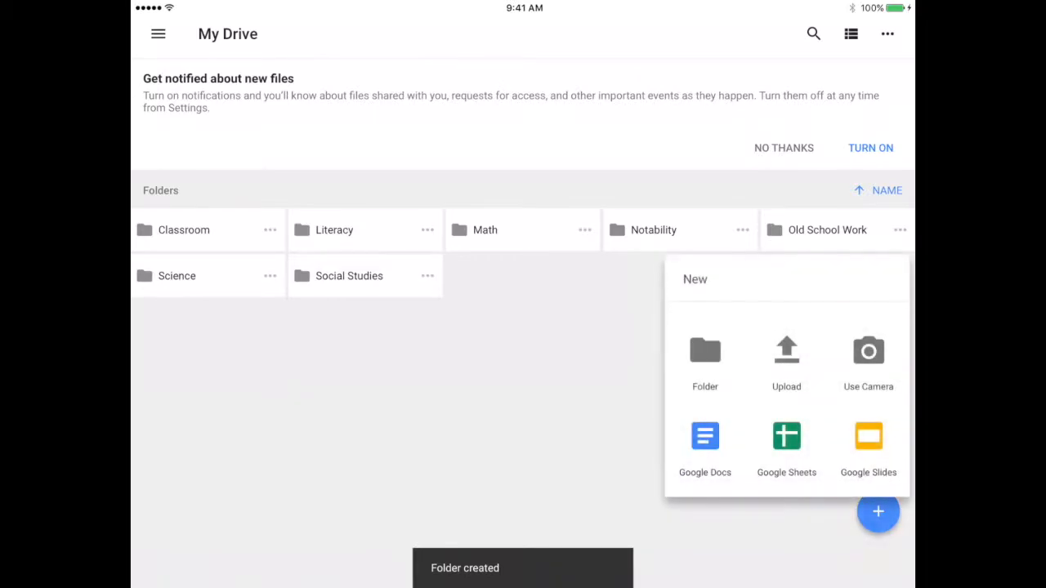
pyautogui.write('Art')
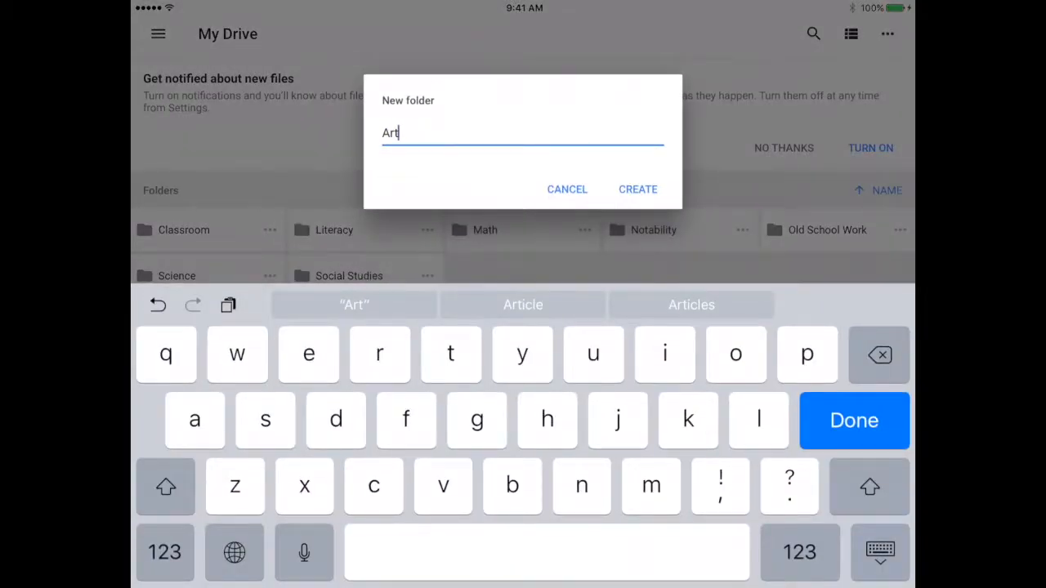
pyautogui.click(638, 189)
pyautogui.write('Ivr')
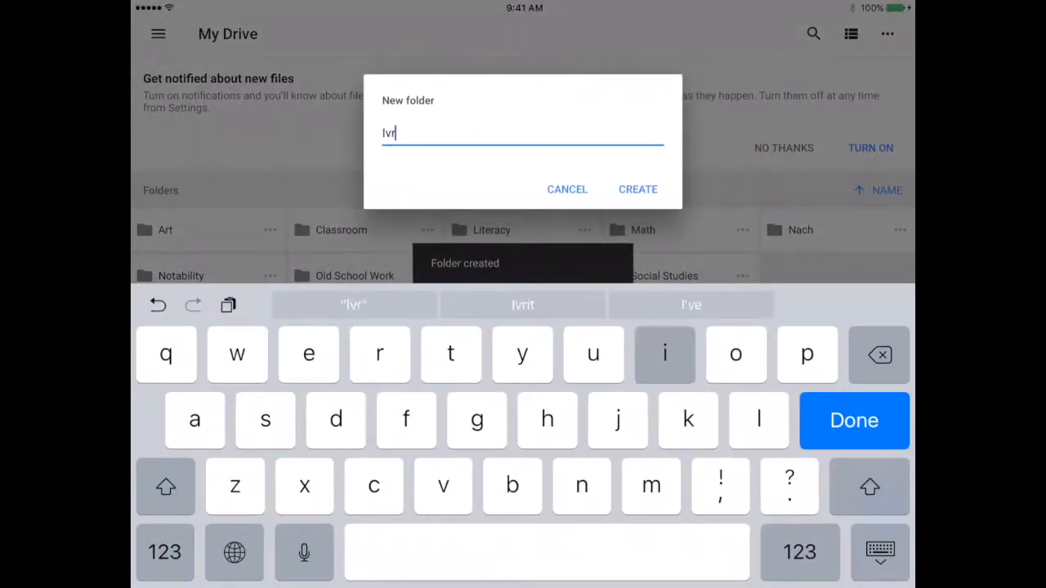
pyautogui.click(638, 188)
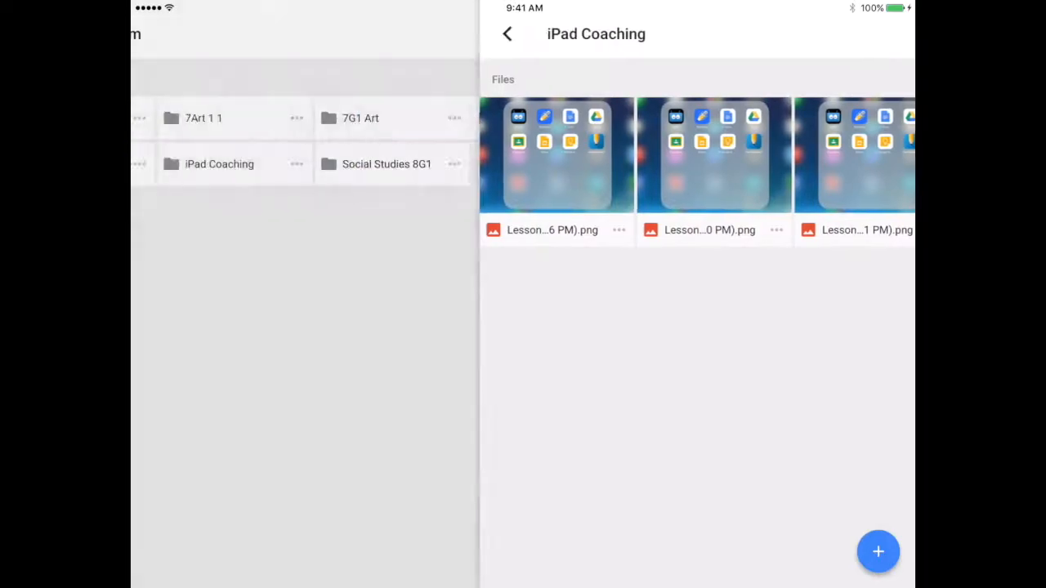
# Navigate back from iPad Coaching through Classroom to My Drive.
pyautogui.click(506, 33)
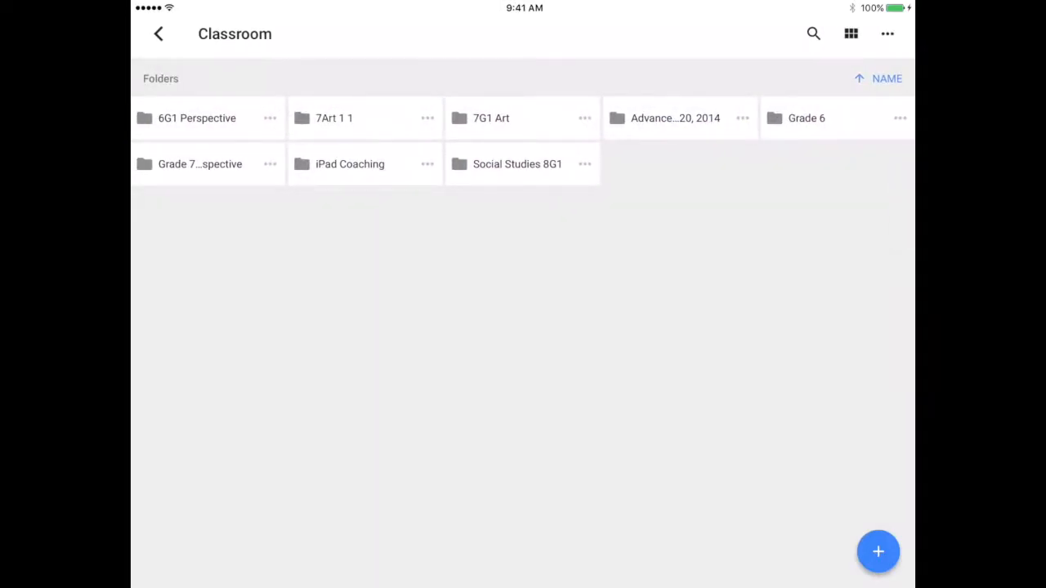
pyautogui.click(159, 34)
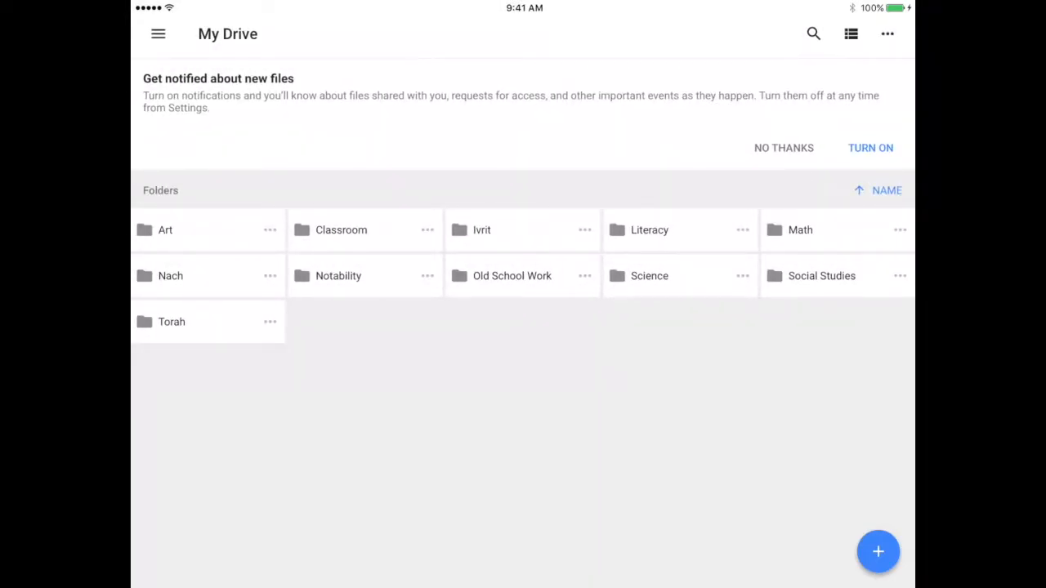
pyautogui.click(338, 275)
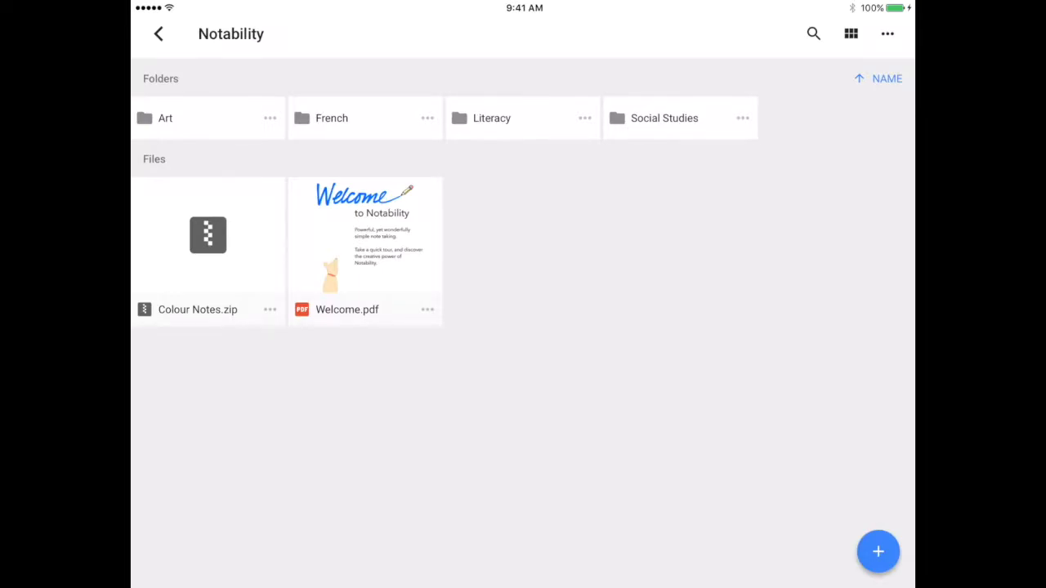
pyautogui.click(492, 117)
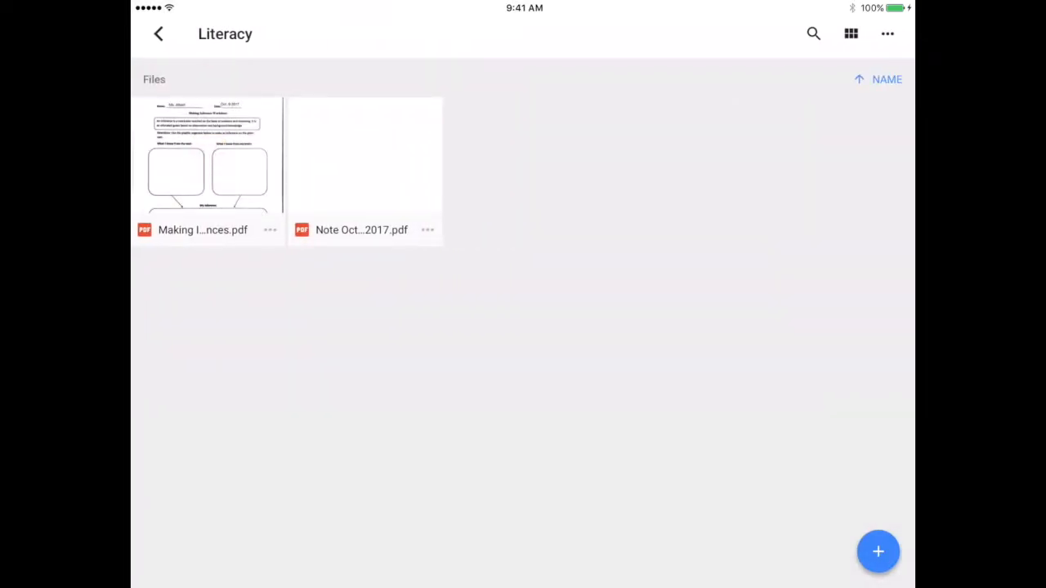
pyautogui.click(159, 34)
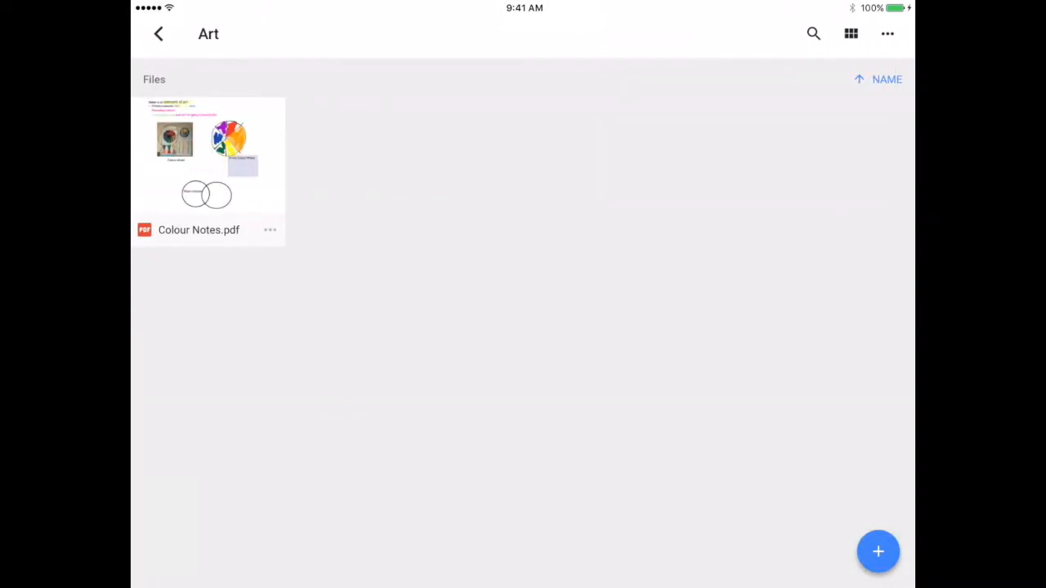
pyautogui.click(158, 34)
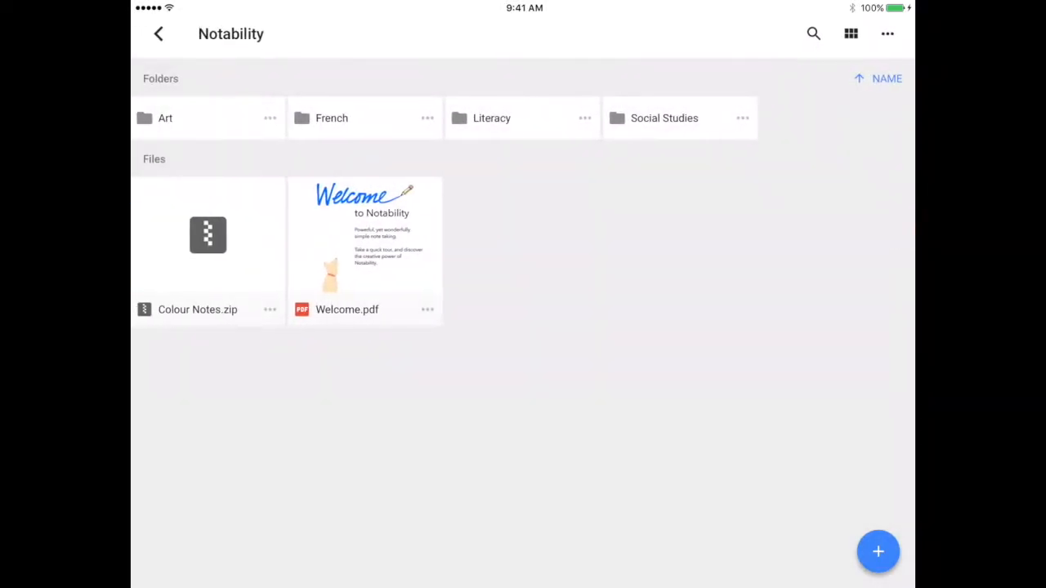
pyautogui.click(159, 34)
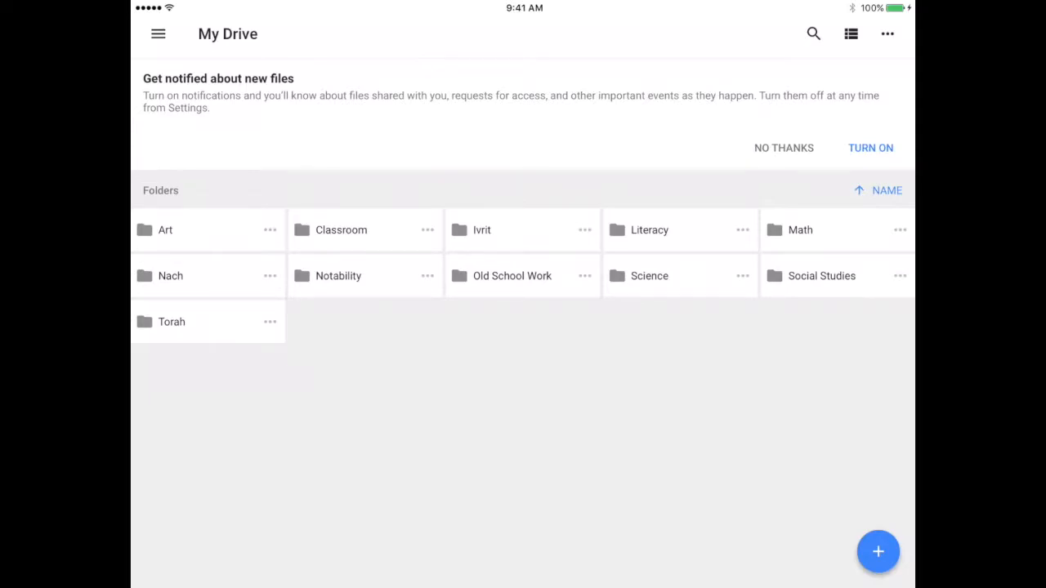
# Browse Shared with me to open the Chapter 2: Settlements and the Environment template.
pyautogui.click(158, 33)
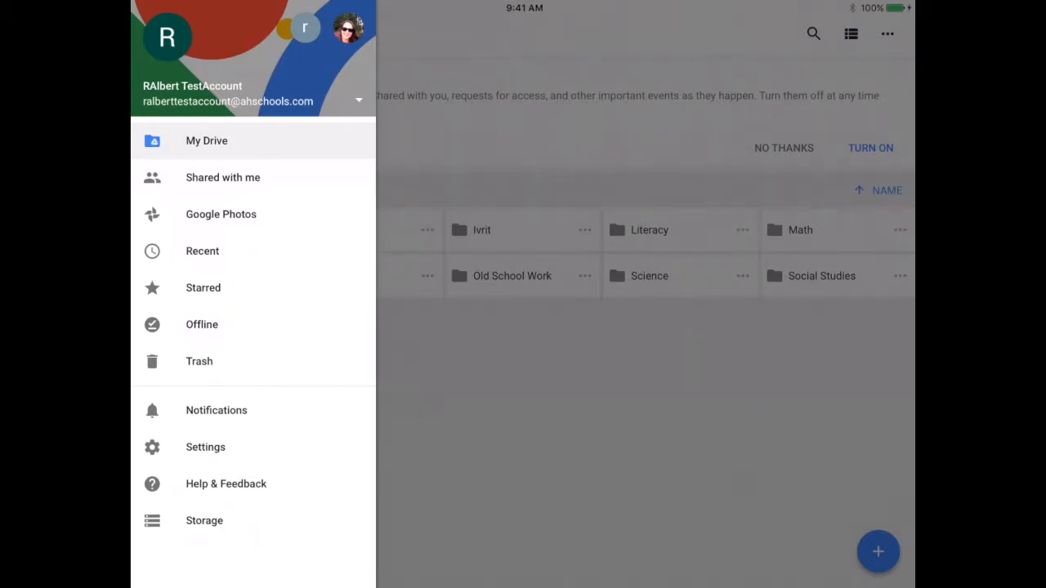
pyautogui.click(221, 214)
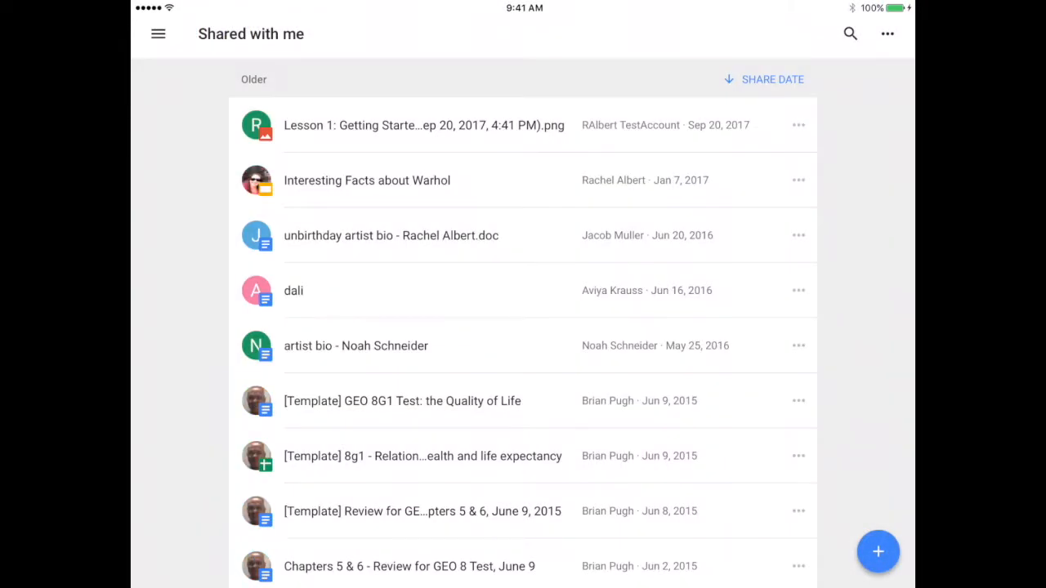
pyautogui.scroll(-3)
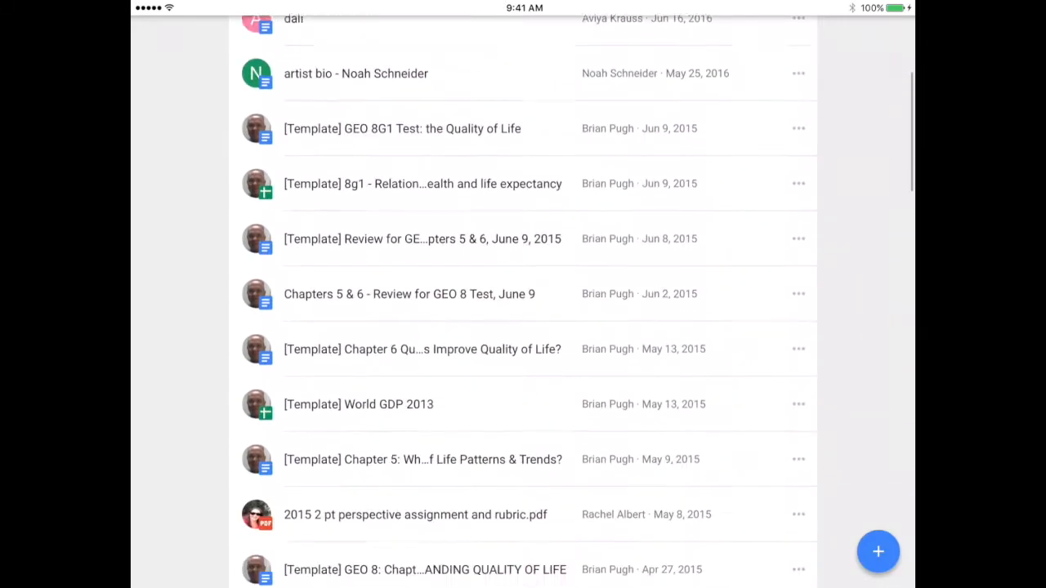
pyautogui.scroll(-3)
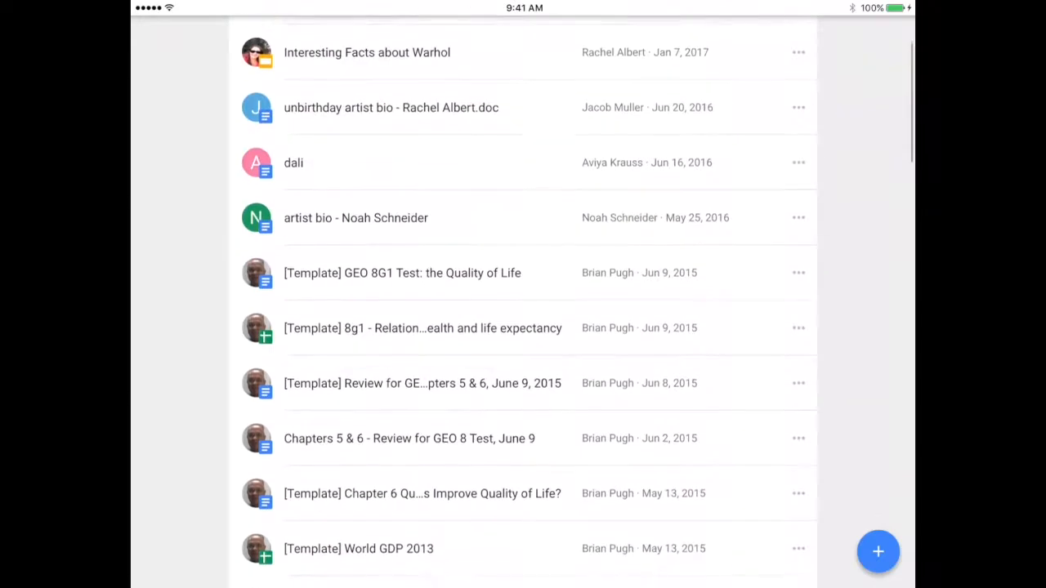
pyautogui.scroll(-3)
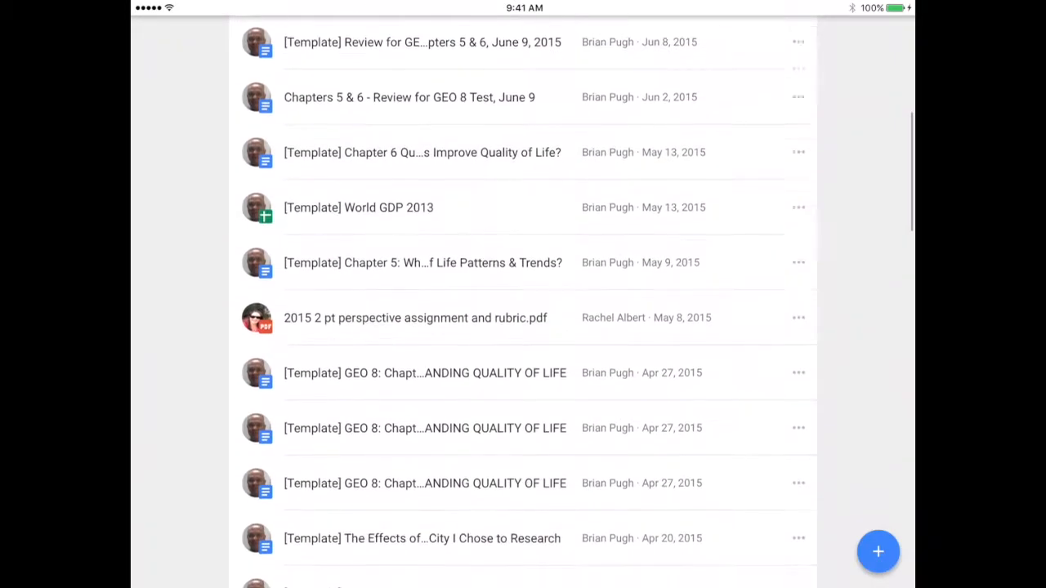
pyautogui.scroll(-3)
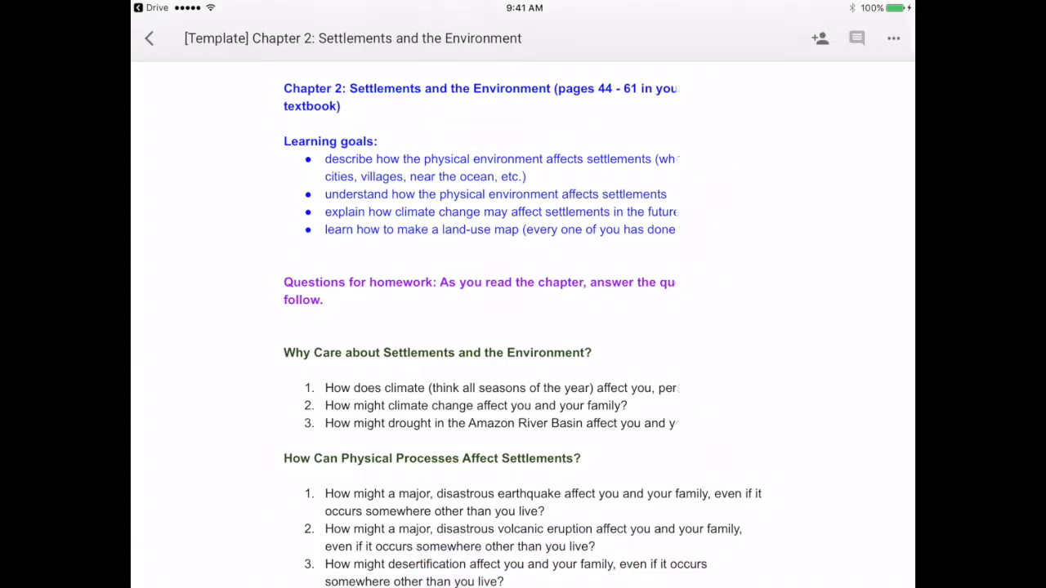
# Send a PDF copy of the Chapter 2 document via Share & export.
pyautogui.click(893, 38)
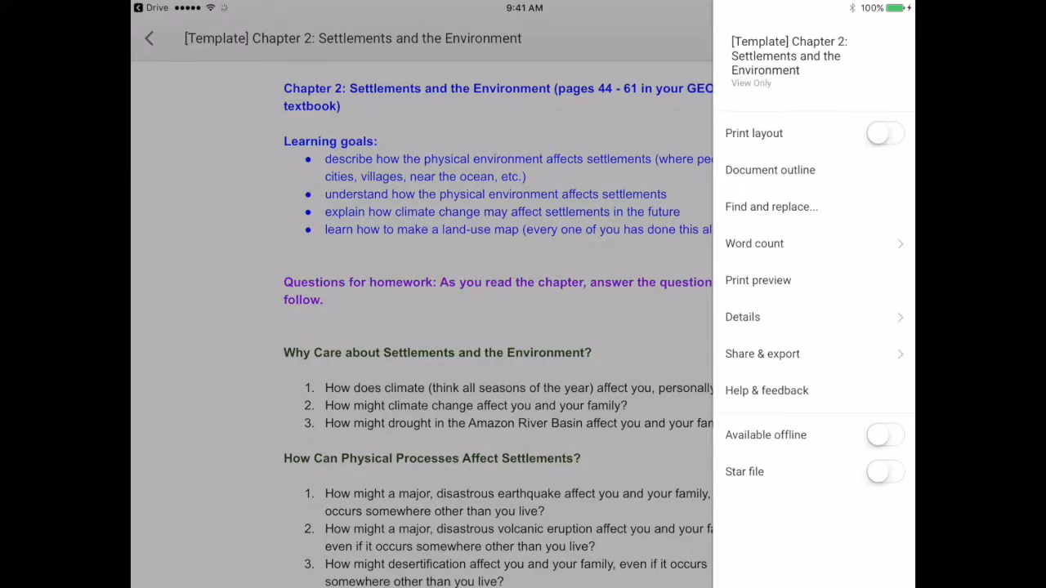
pyautogui.click(761, 353)
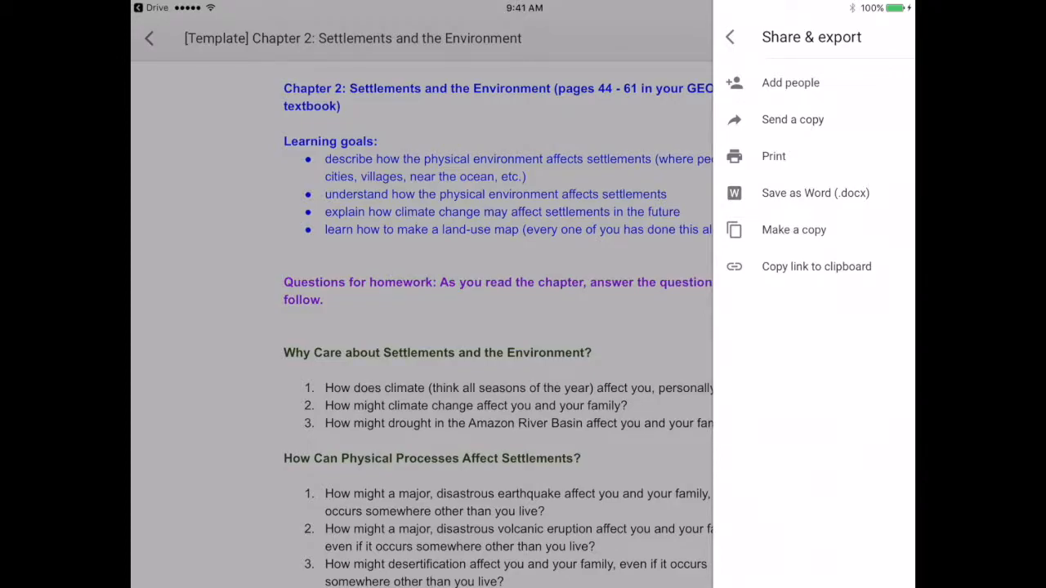
pyautogui.click(791, 119)
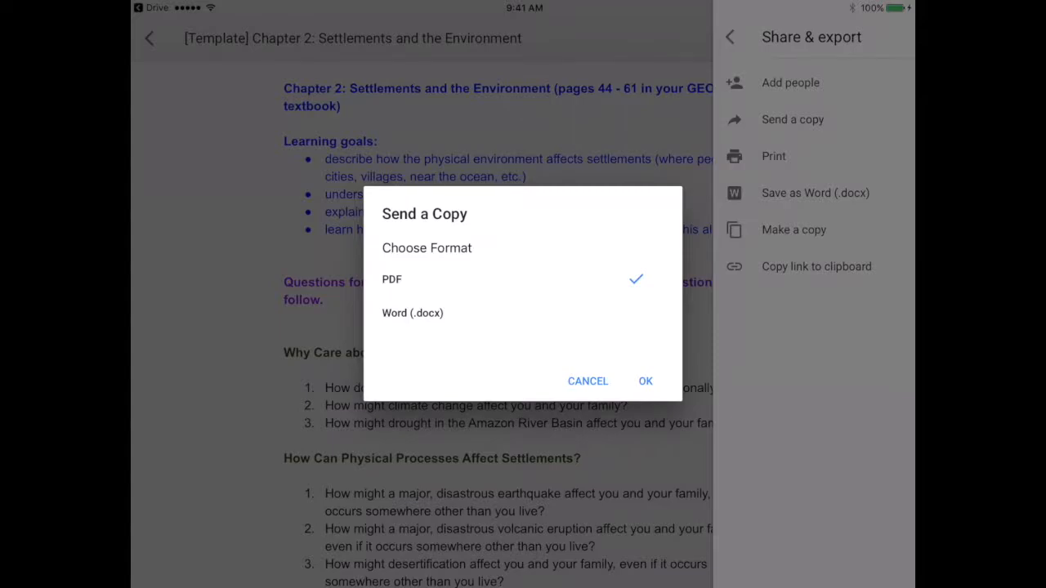
pyautogui.click(645, 381)
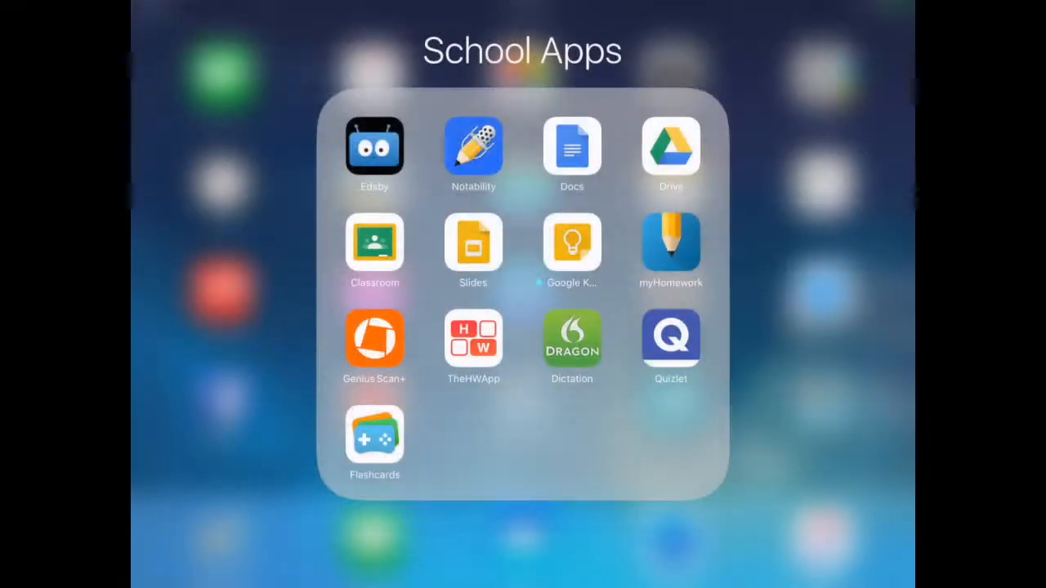
# Import the Chapter 2 PDF into Notability as a new note and read it.
pyautogui.click(472, 149)
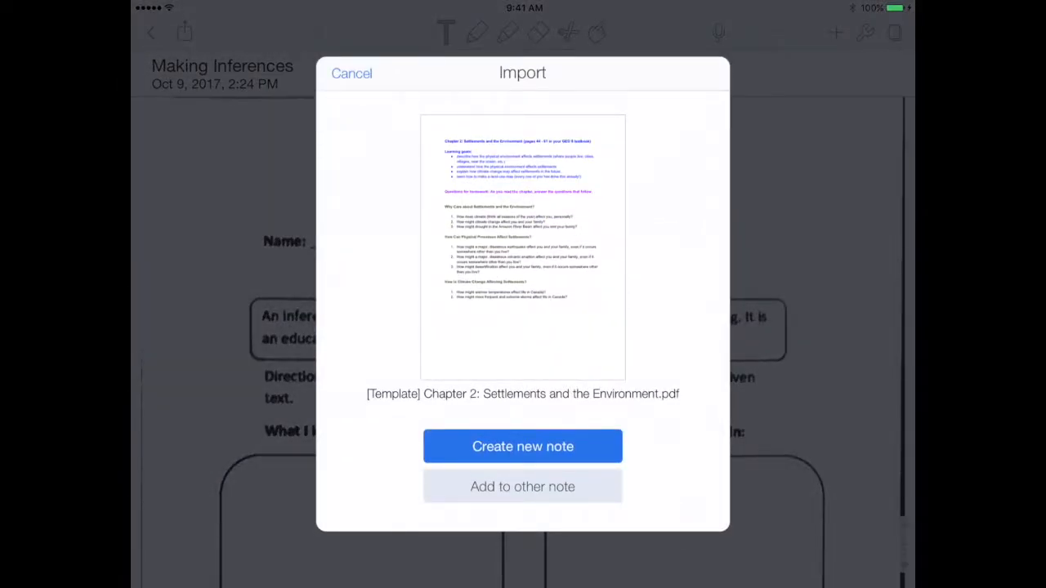
pyautogui.click(522, 446)
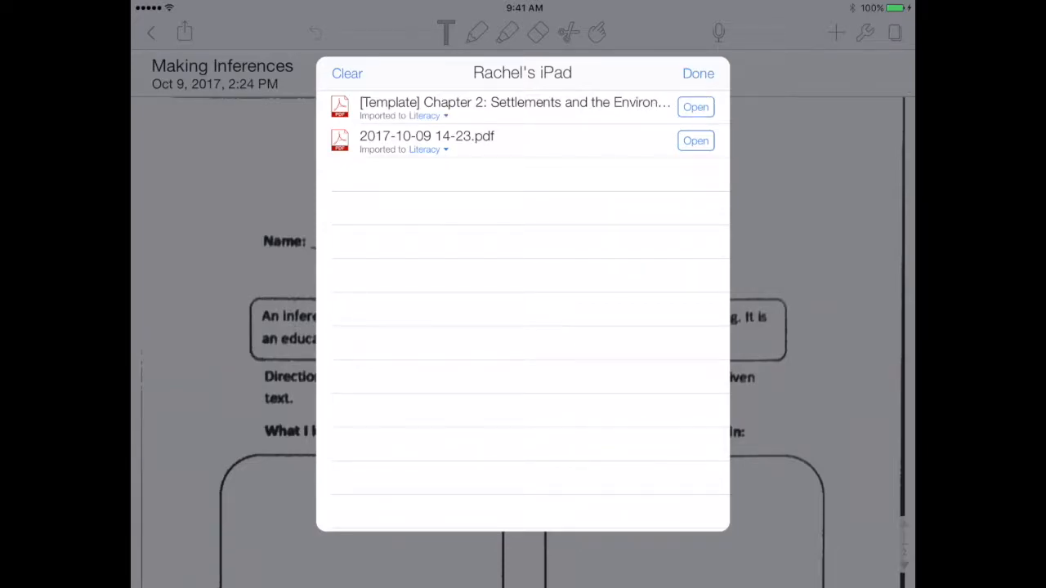
pyautogui.click(695, 107)
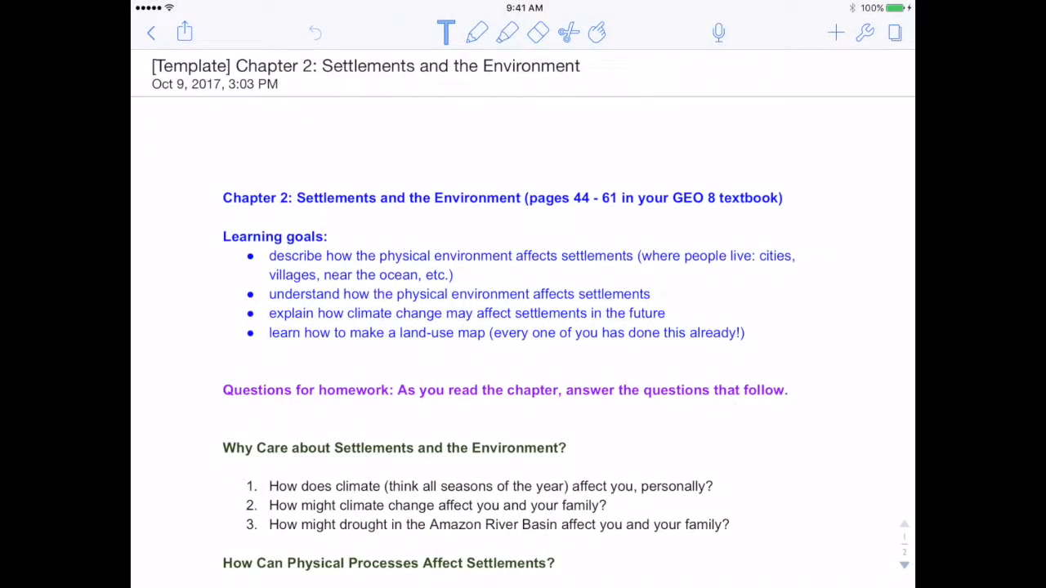
pyautogui.scroll(-3)
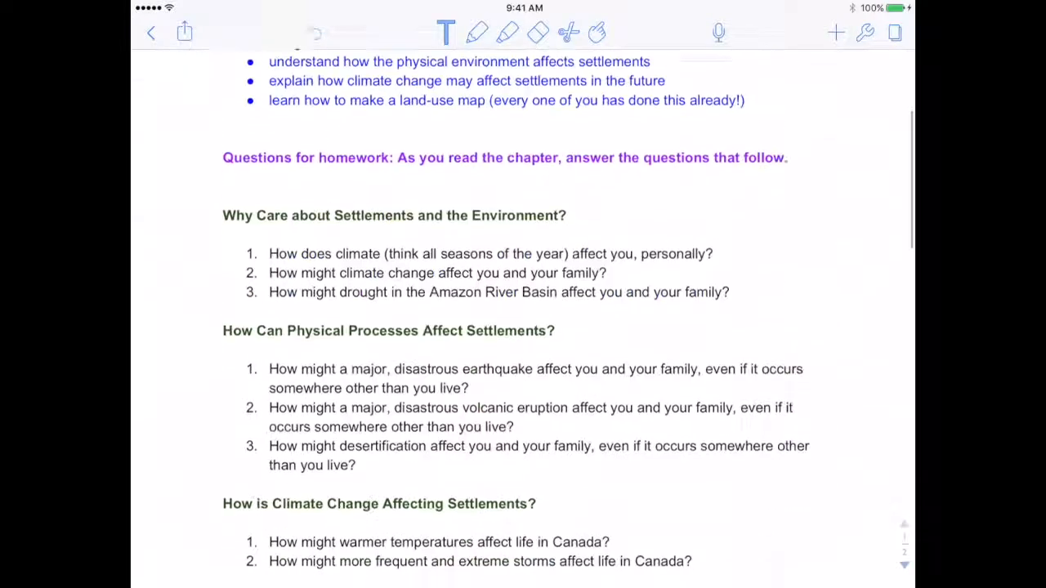
pyautogui.scroll(-3)
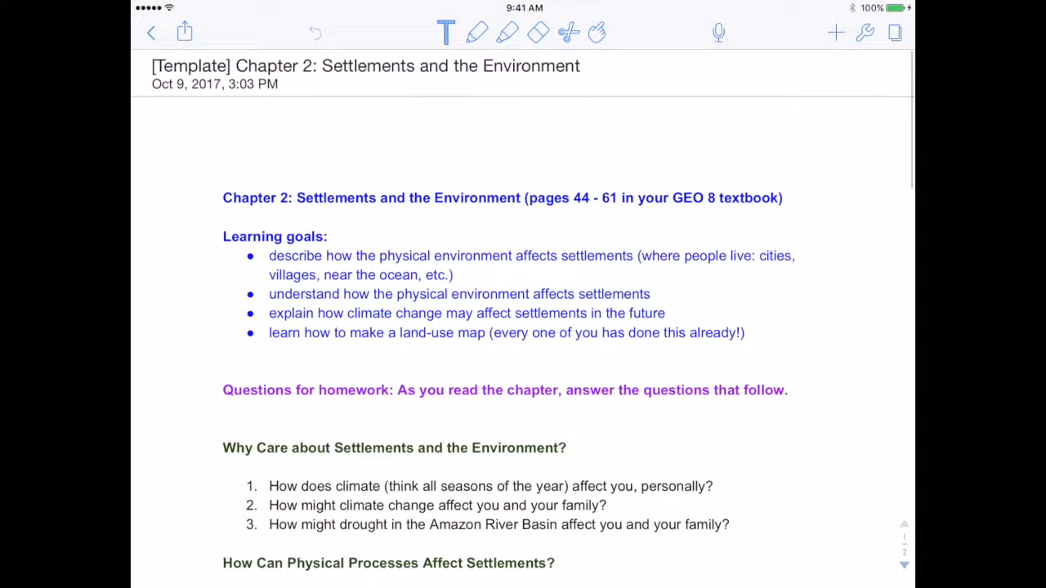